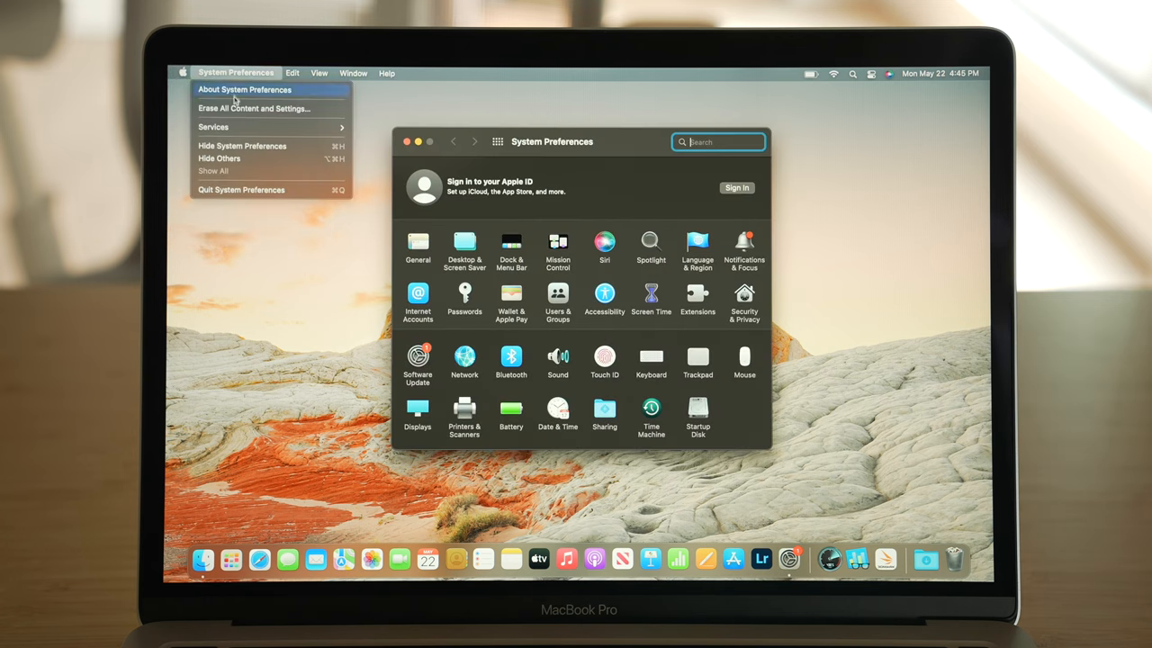
Step: Authenticate as administrator and confirm erasing all content, settings and apps
{"action": "left_click", "coordinate": [254, 108]}
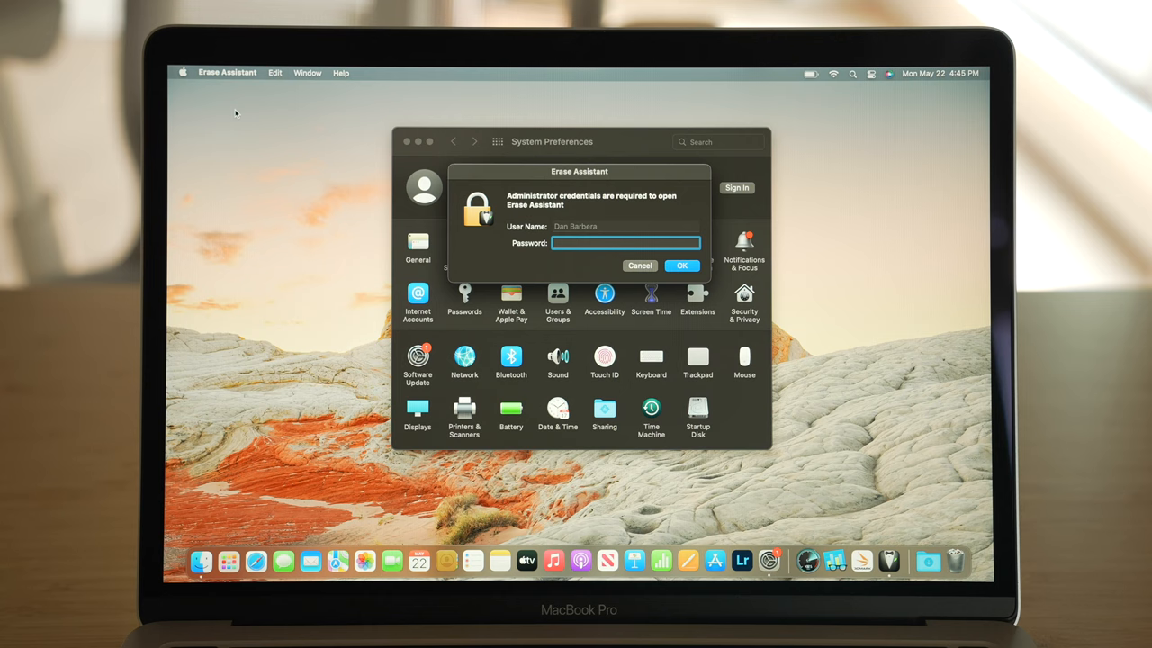
{"action": "left_click", "coordinate": [681, 264]}
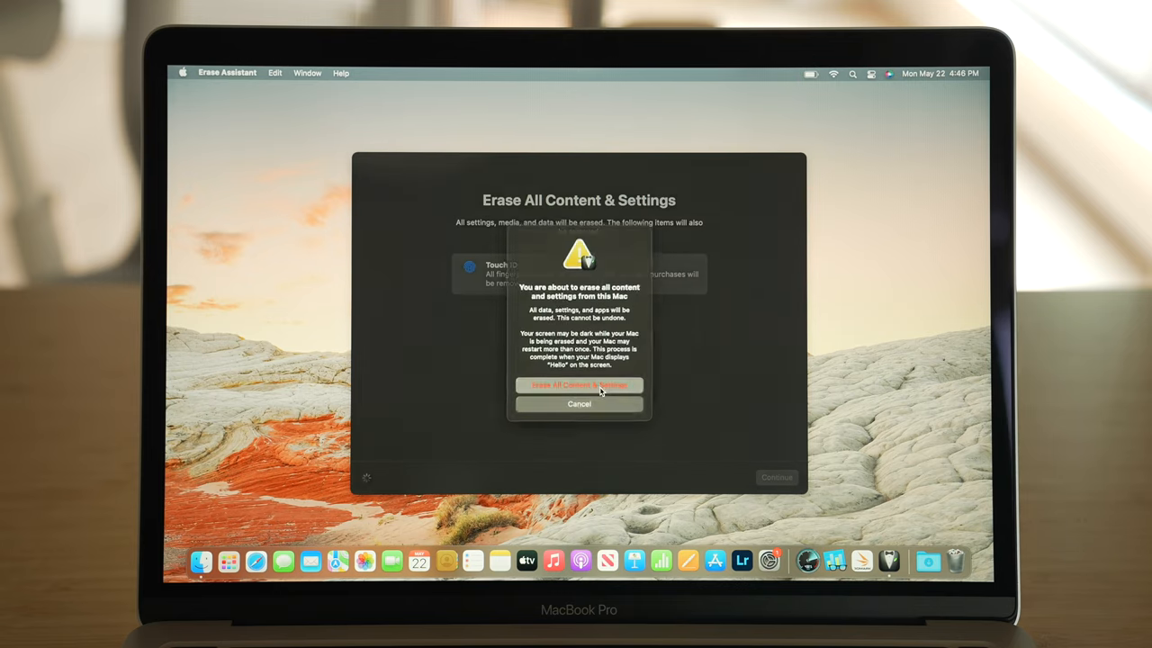
{"action": "left_click", "coordinate": [579, 385]}
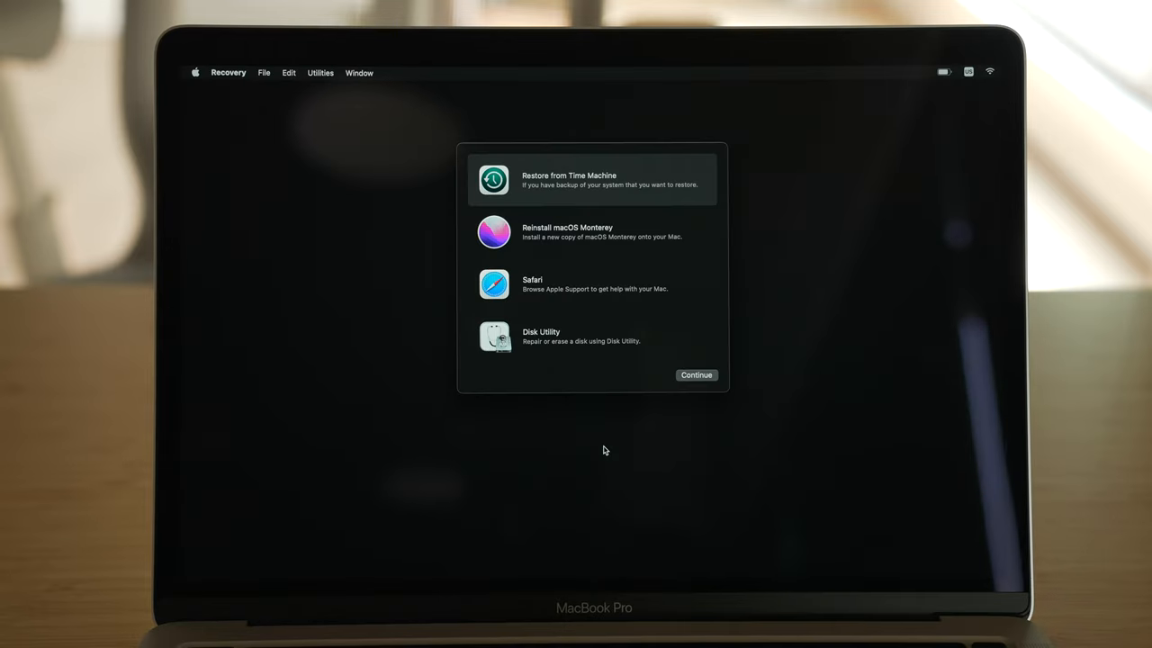
Step: Launch Disk Utility from the Recovery options
{"action": "left_click", "coordinate": [592, 336]}
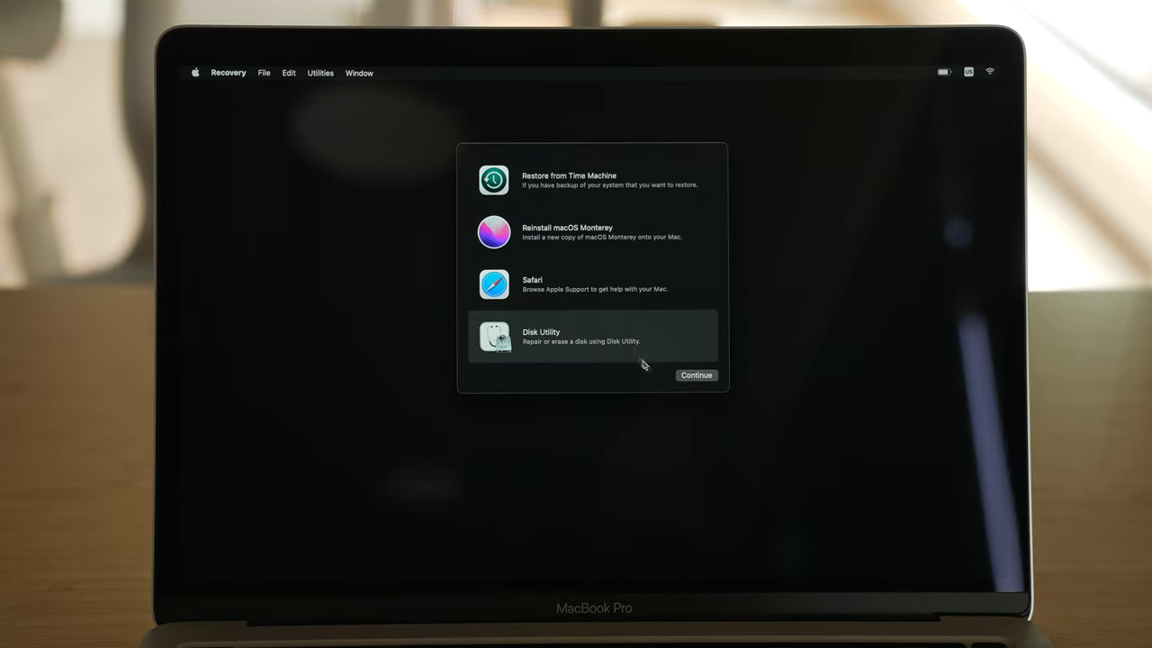
{"action": "left_click", "coordinate": [695, 375]}
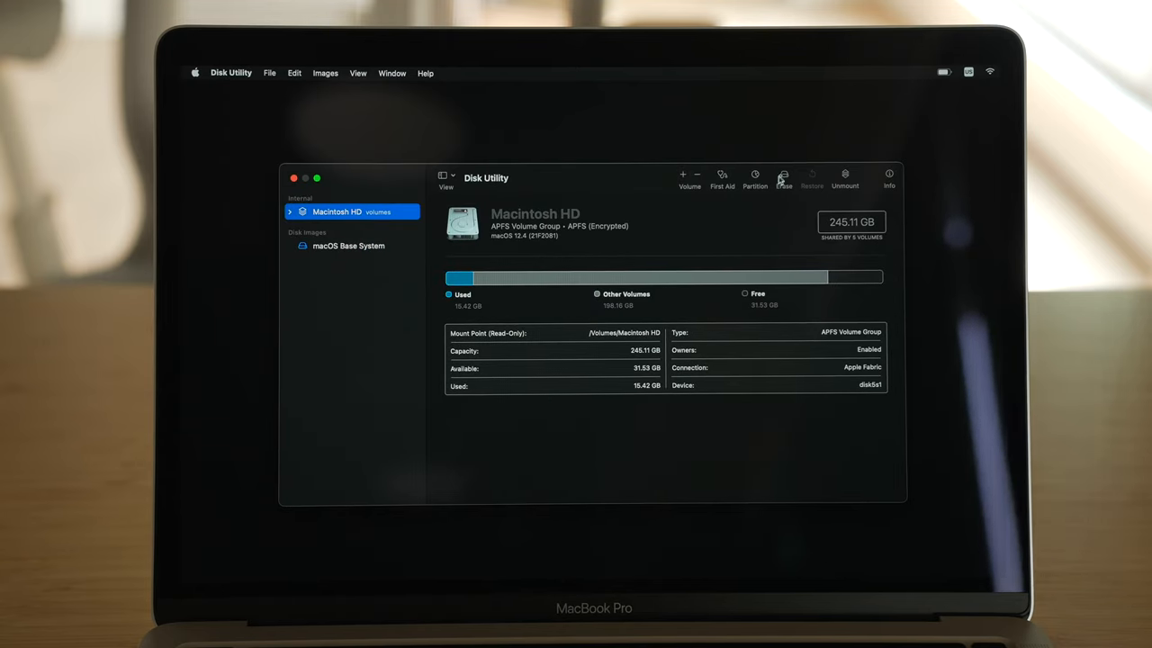
Step: Erase the Macintosh HD volume group and start the macOS Monterey reinstall
{"action": "left_click", "coordinate": [783, 177]}
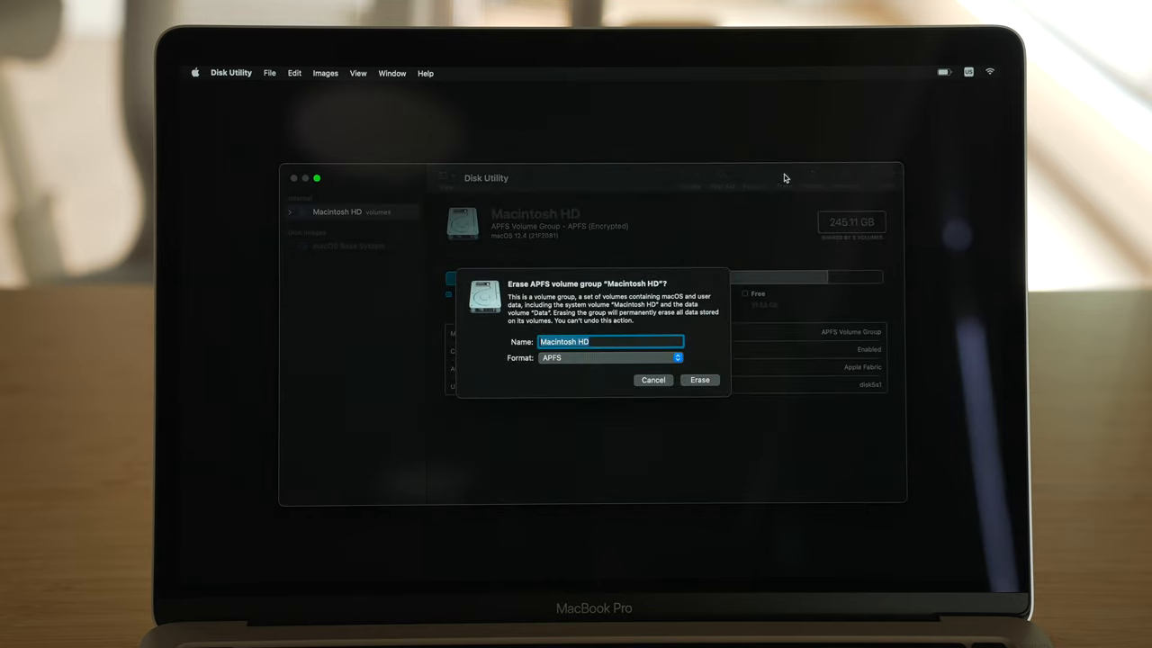
{"action": "mouse_move", "coordinate": [594, 365]}
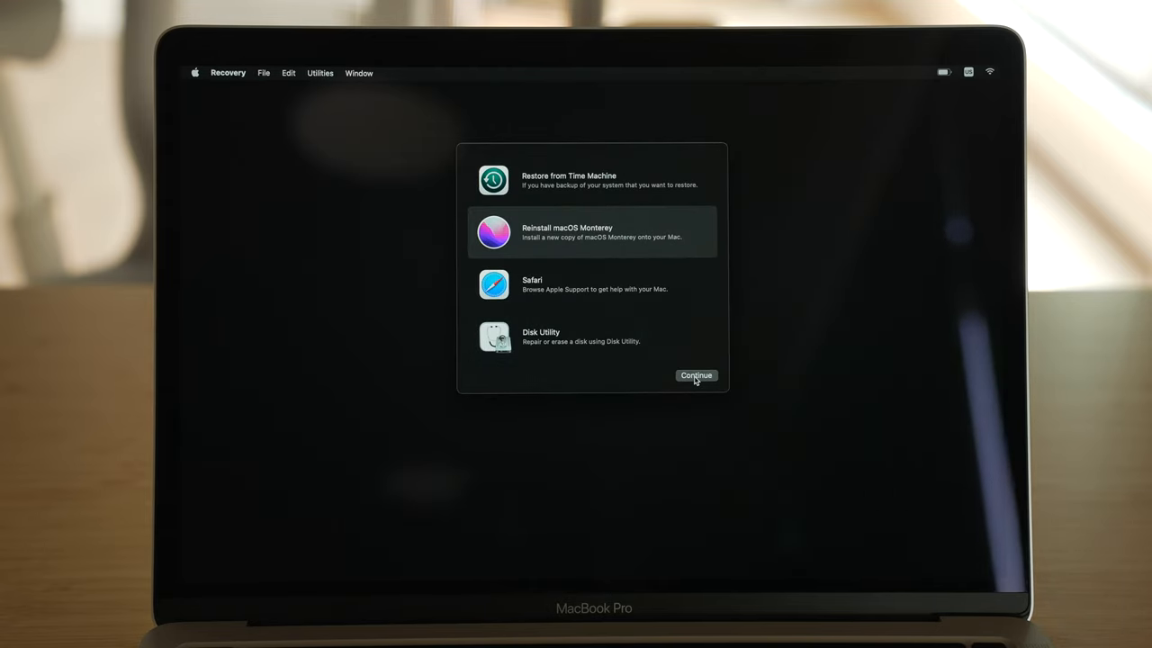
{"action": "left_click", "coordinate": [696, 375]}
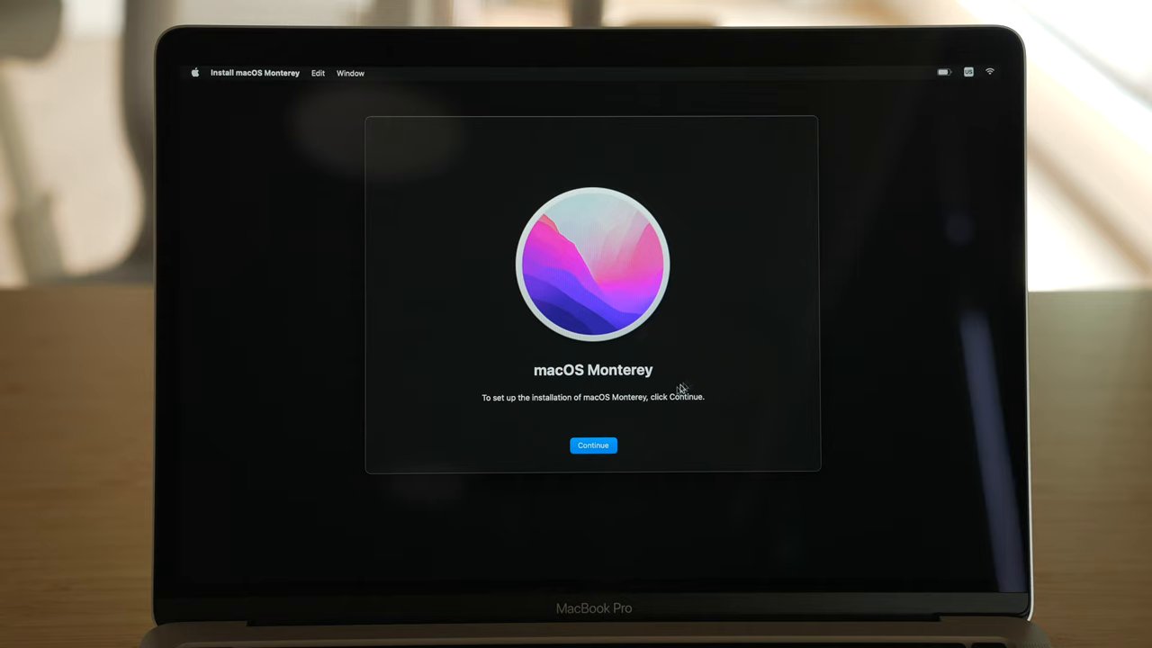
{"action": "left_click", "coordinate": [593, 445]}
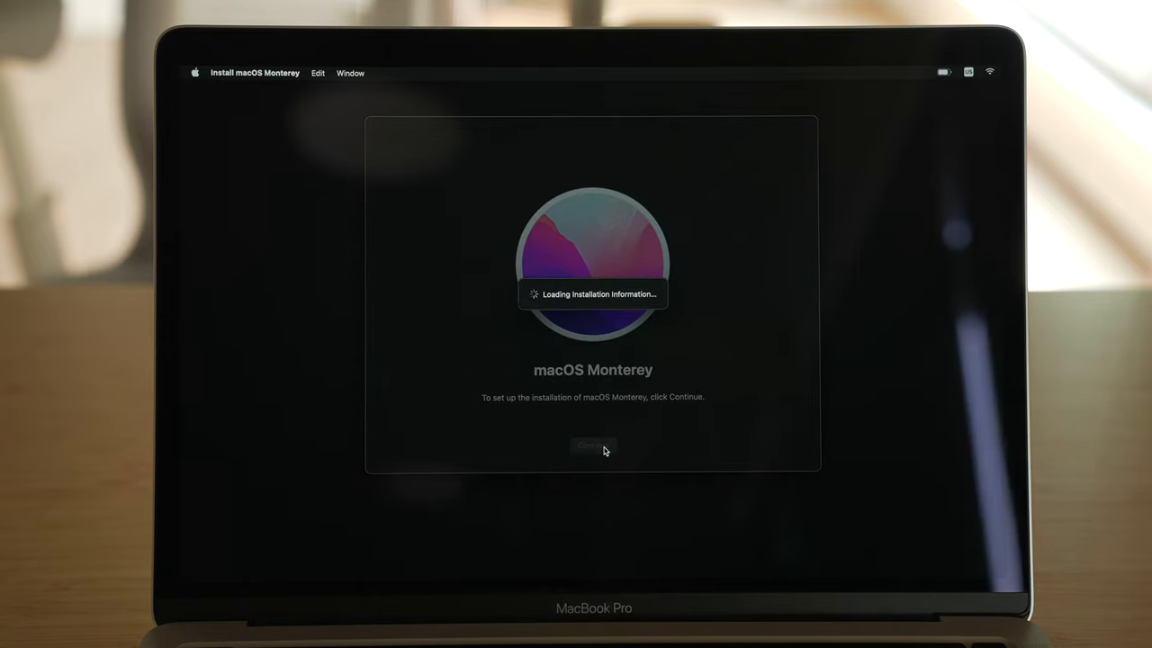